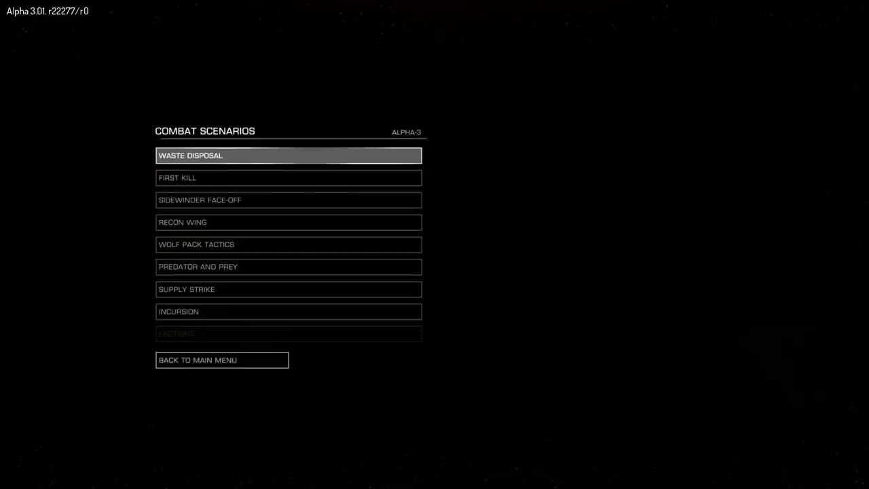
- Show the Wolf Pack Tactics briefing about destroying the Misfortune in the Combat Scenarios list
{"action": "left_click", "coordinate": [287, 244]}
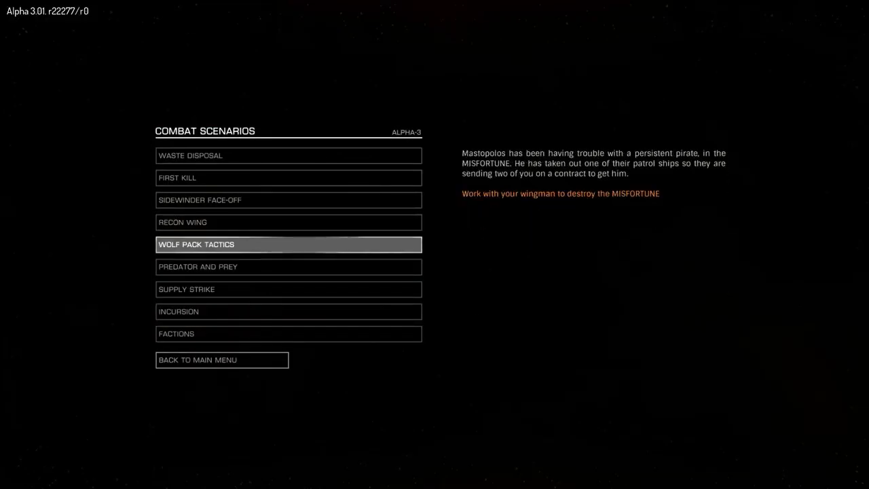